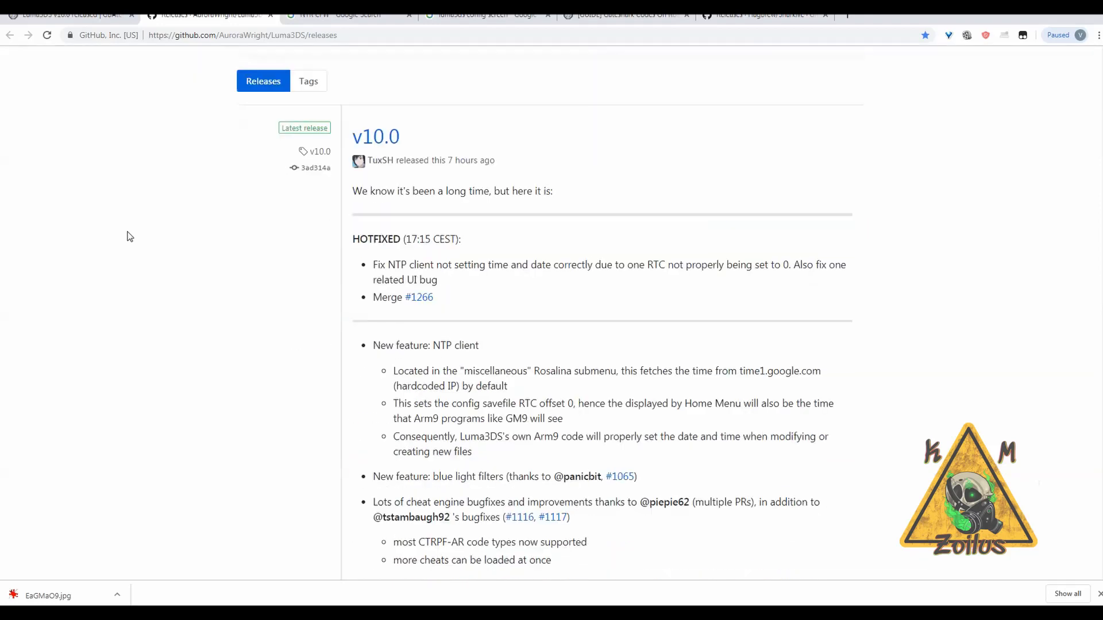
Read down through the Luma3DS v10.0 release notes to the gdbstub and pm sysmodule changes.
{"action": "scroll", "scroll_direction": "down", "scroll_amount": 3}
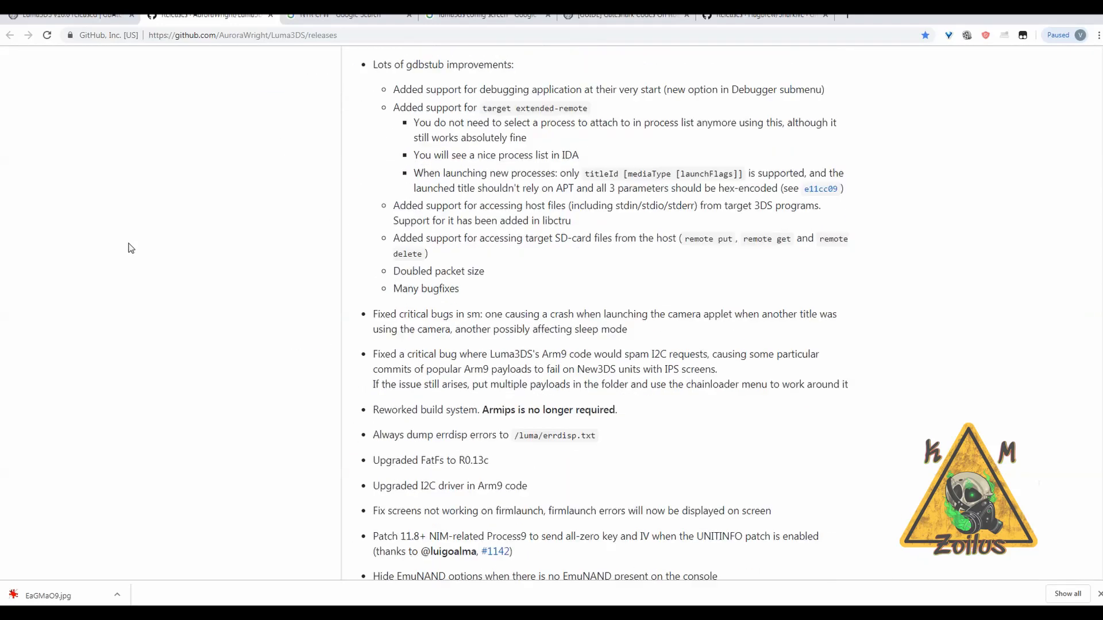
{"action": "scroll", "scroll_direction": "down", "scroll_amount": 3}
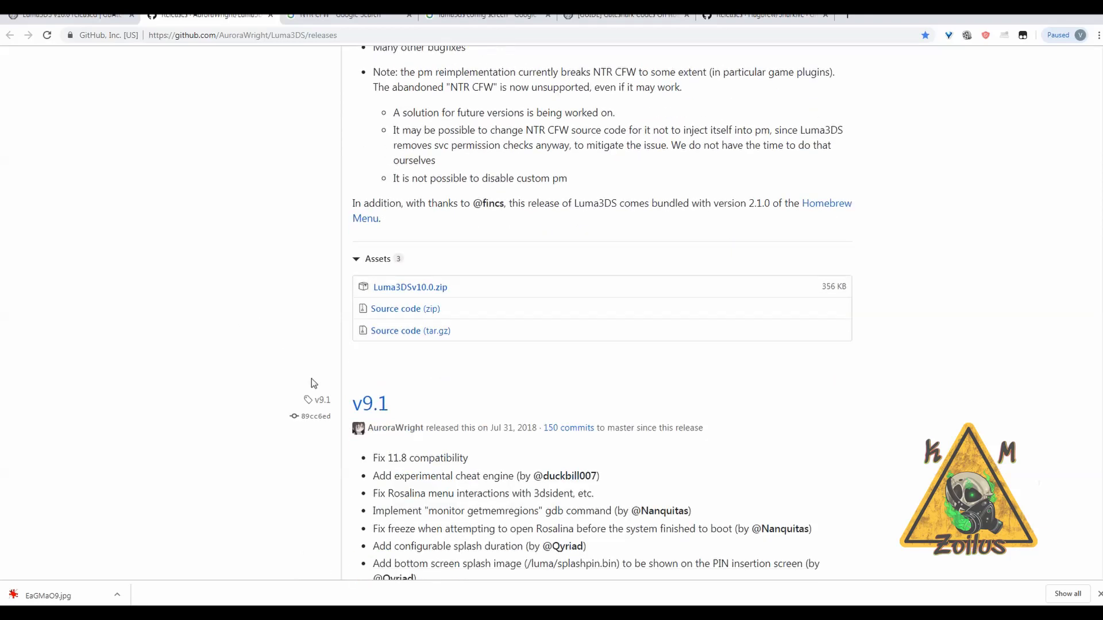
{"action": "double_click", "coordinate": [513, 428]}
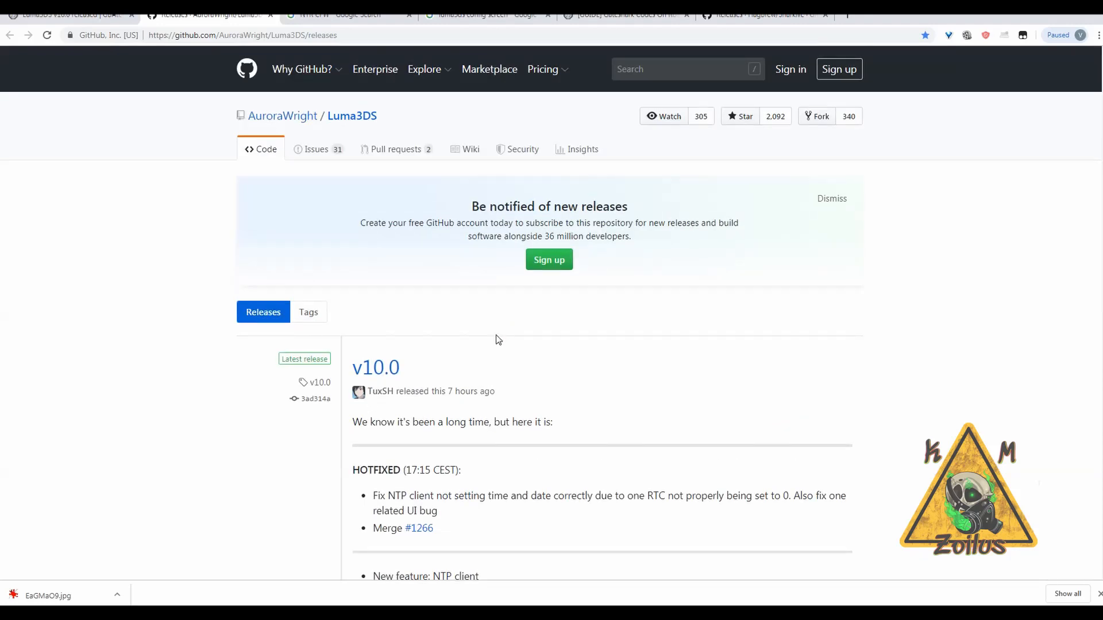
{"action": "scroll", "scroll_direction": "down", "scroll_amount": 3}
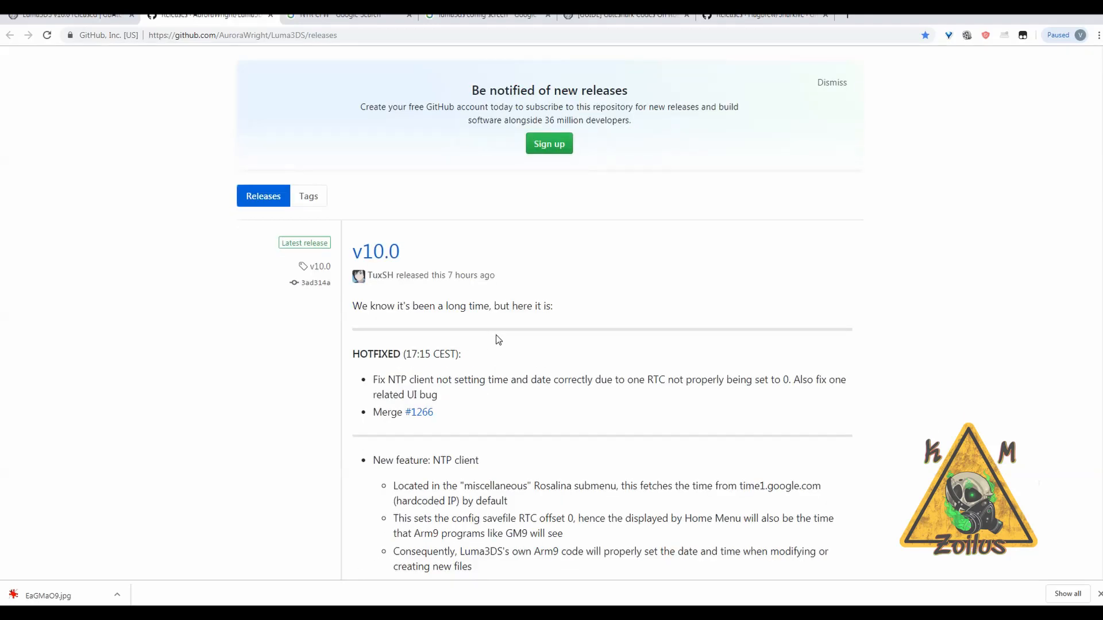
{"action": "scroll", "scroll_direction": "down", "scroll_amount": 3}
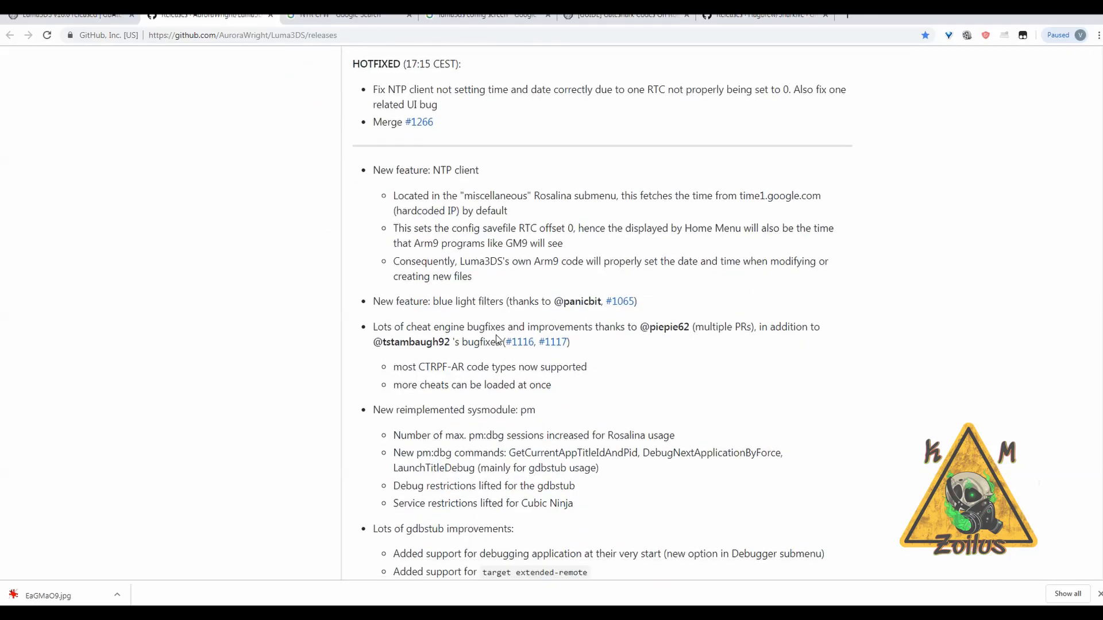
{"action": "scroll", "scroll_direction": "down", "scroll_amount": 3}
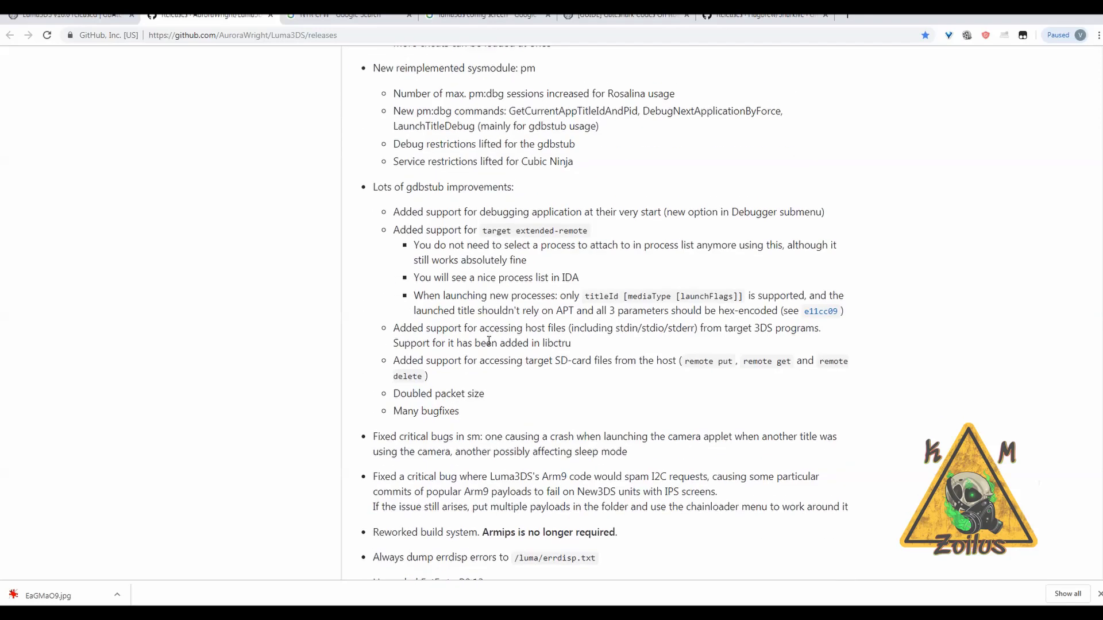
{"action": "scroll", "scroll_direction": "down", "scroll_amount": 3}
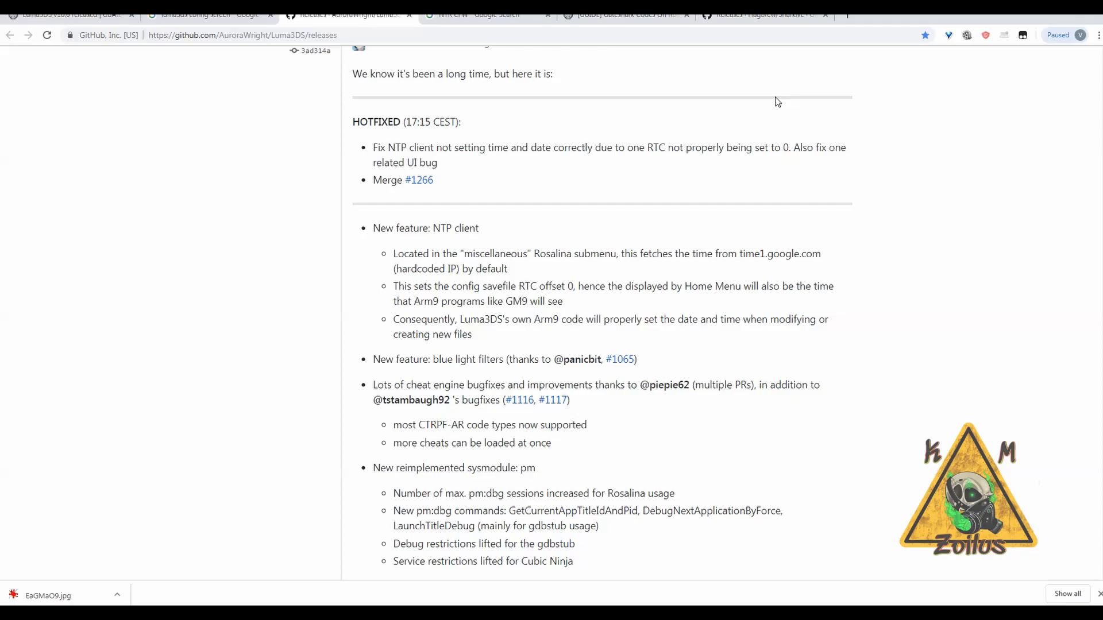
{"action": "mouse_move", "coordinate": [679, 218]}
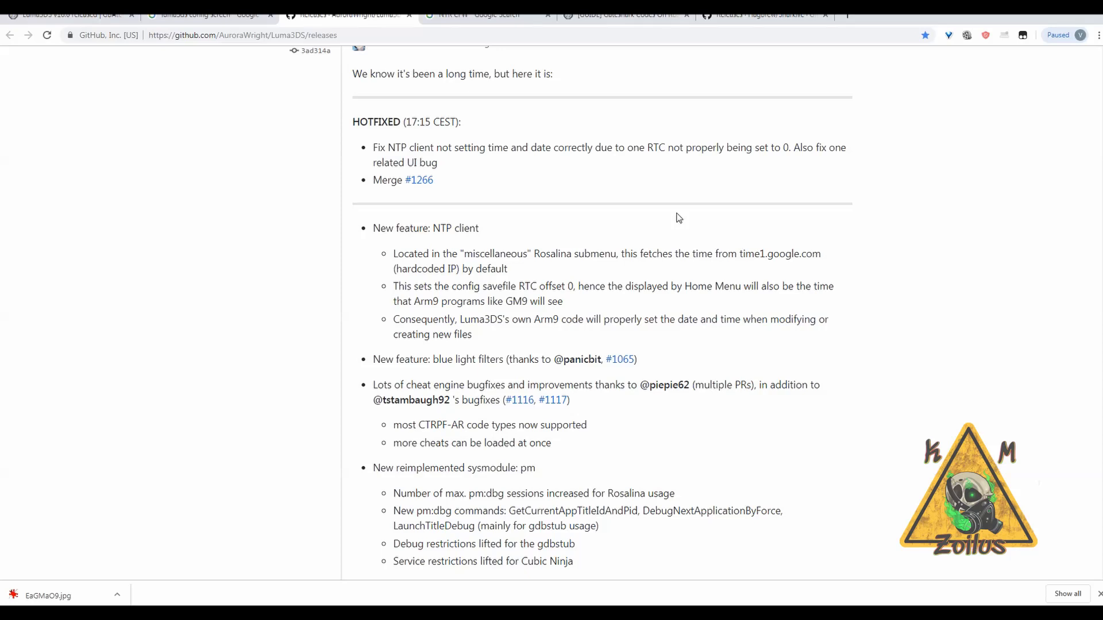
{"action": "mouse_move", "coordinate": [963, 92]}
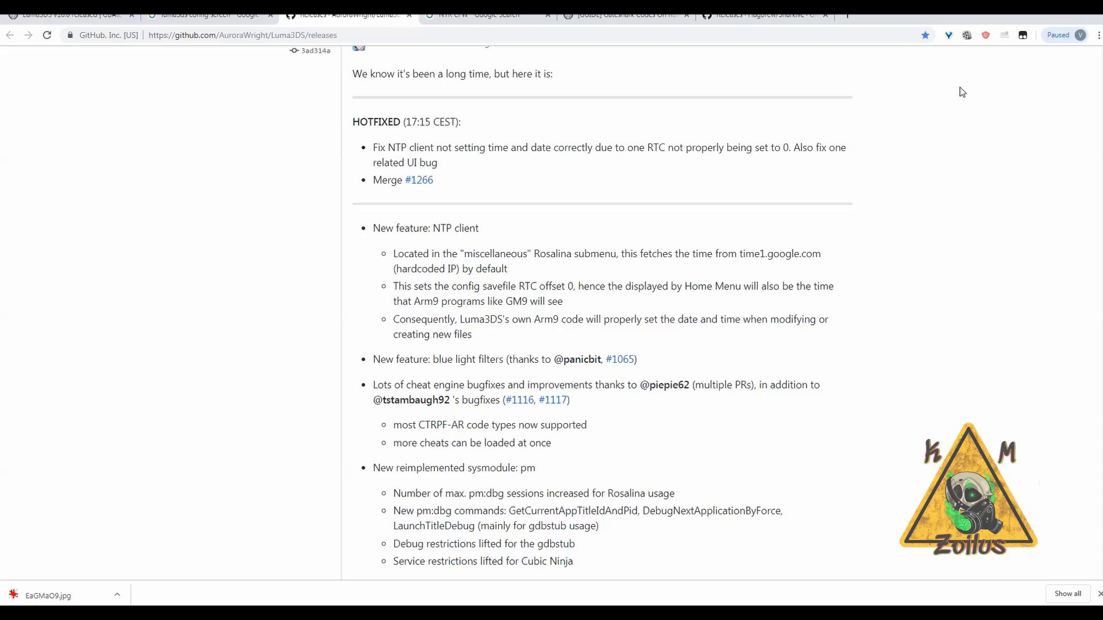
{"action": "mouse_move", "coordinate": [915, 122]}
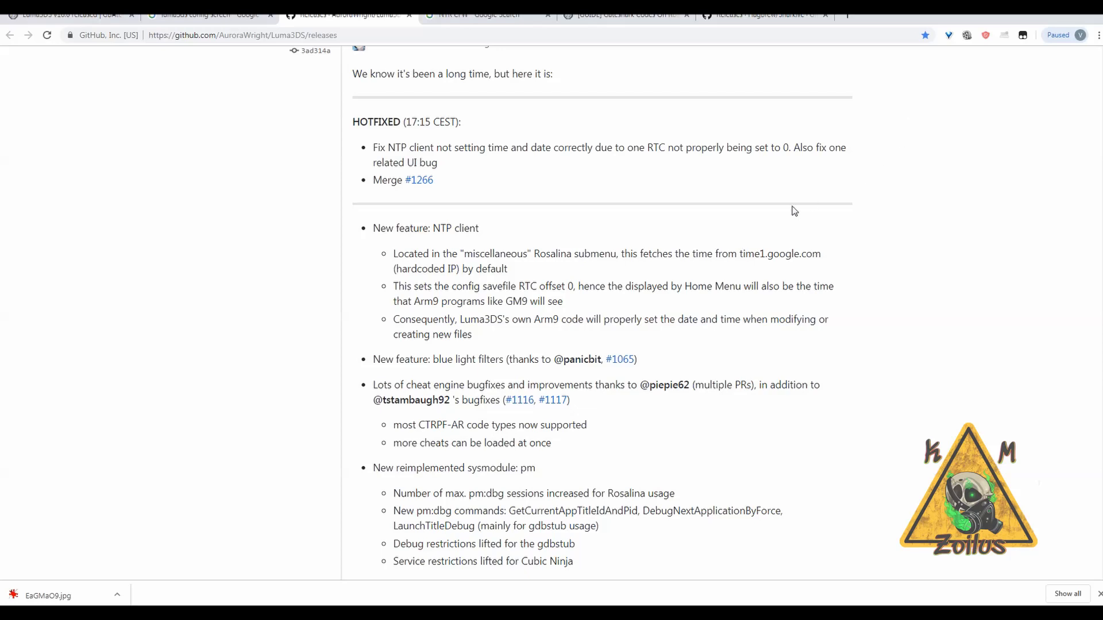
{"action": "scroll", "scroll_direction": "down", "scroll_amount": 3}
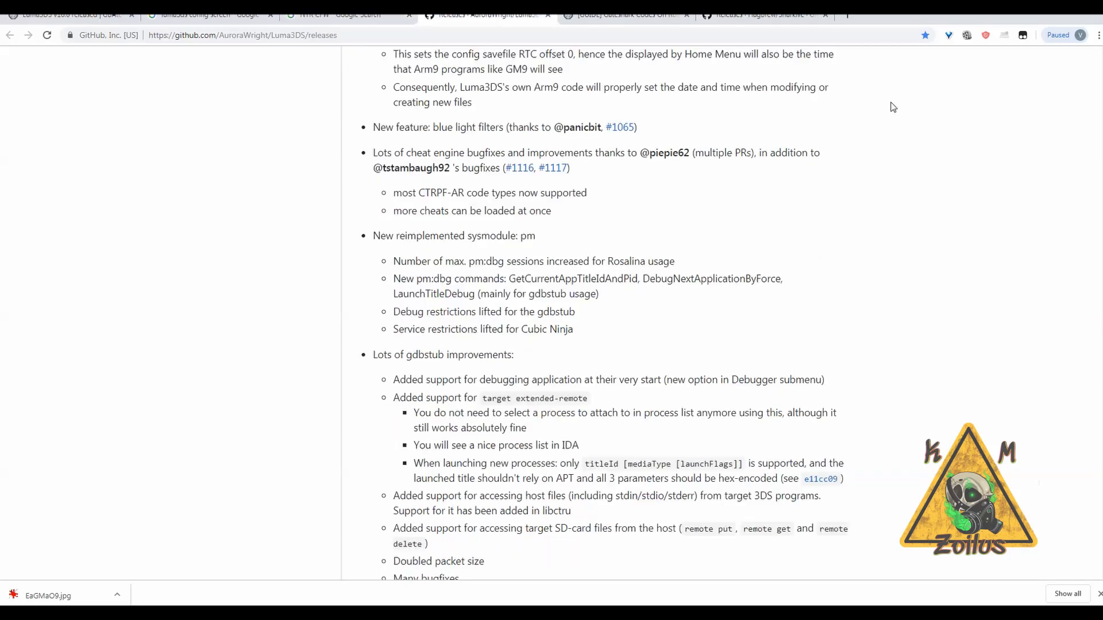
{"action": "mouse_move", "coordinate": [760, 106]}
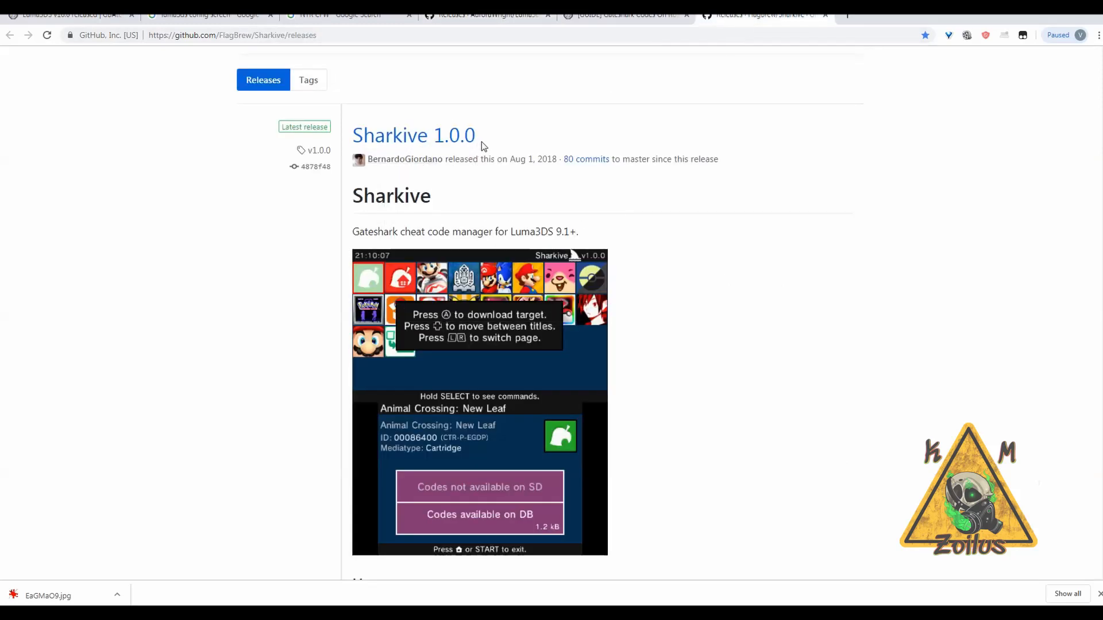
{"action": "mouse_move", "coordinate": [571, 192]}
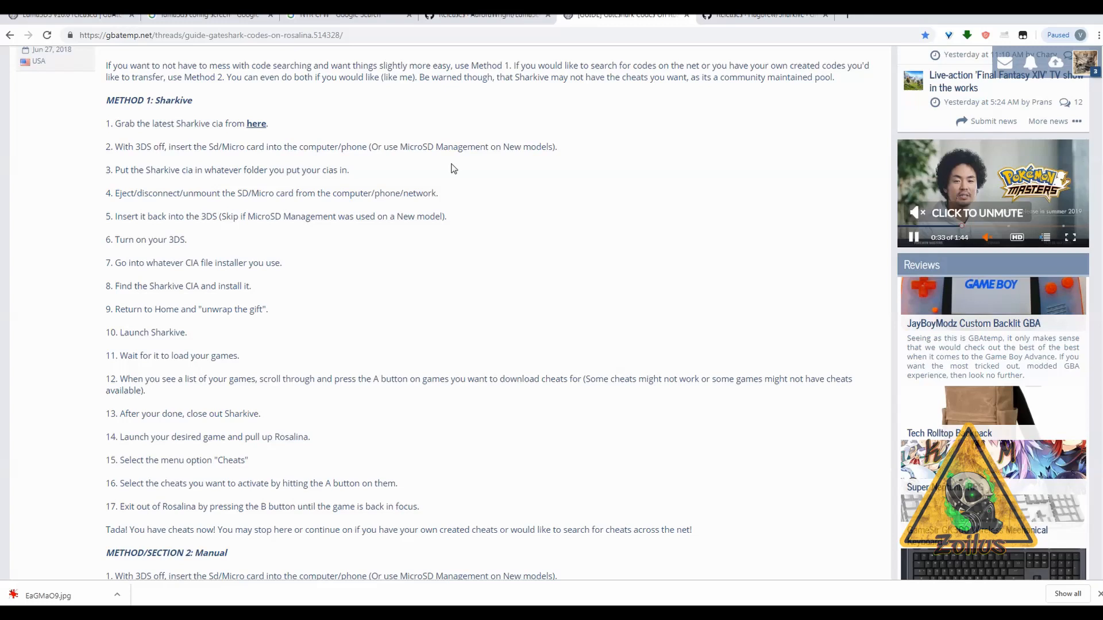
Return to the GitHub Luma3DS v10.0 release tab showing the Assets section.
{"action": "left_click", "coordinate": [485, 13]}
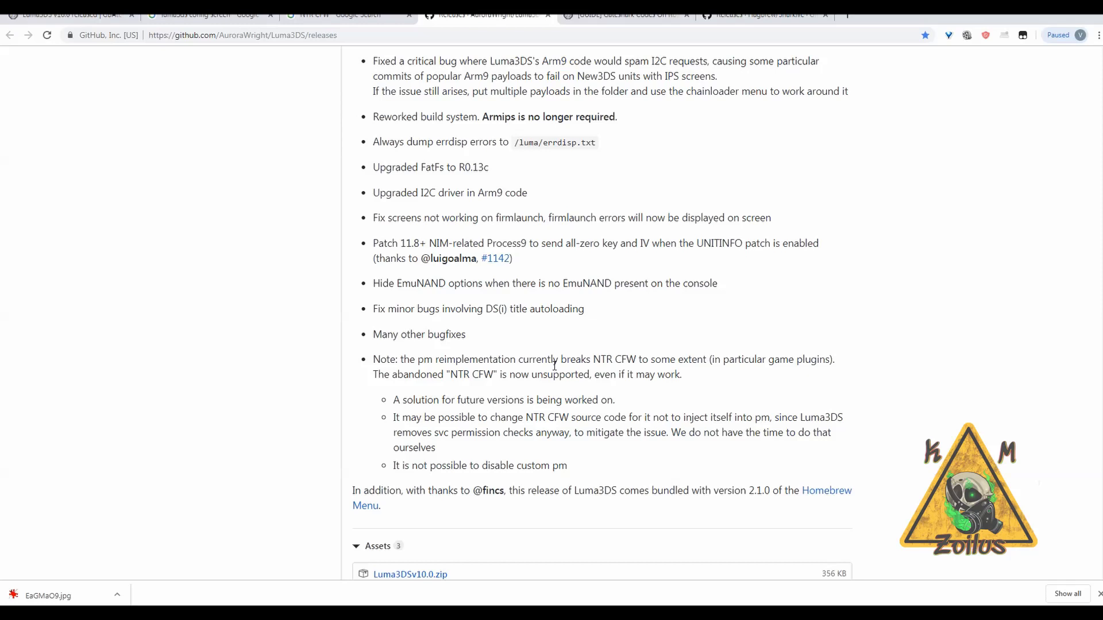
{"action": "mouse_move", "coordinate": [577, 361]}
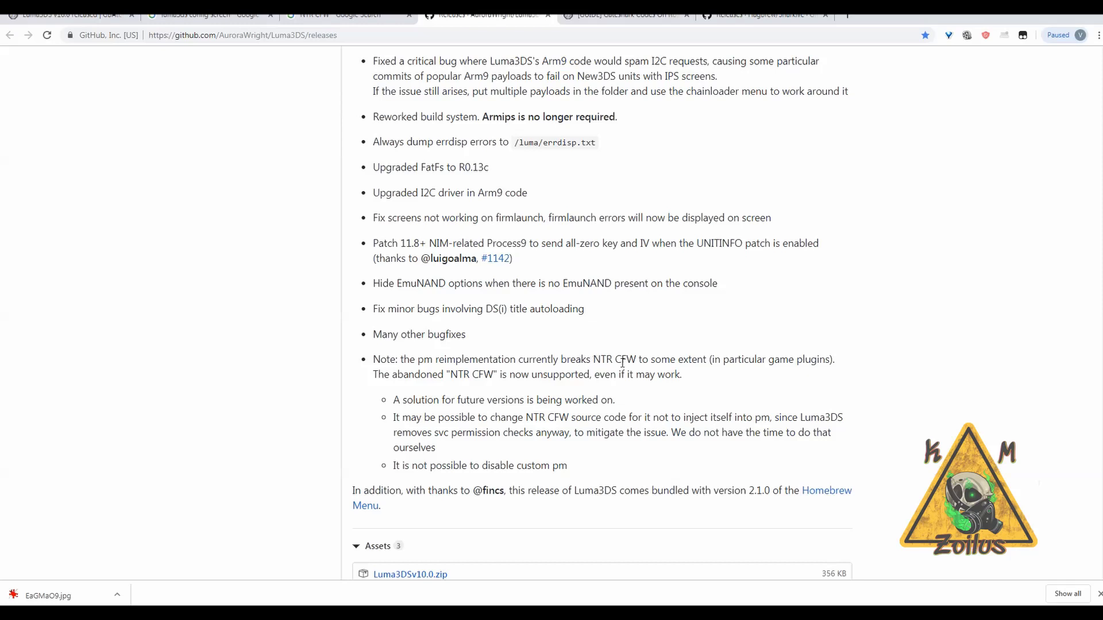
{"action": "double_click", "coordinate": [616, 358]}
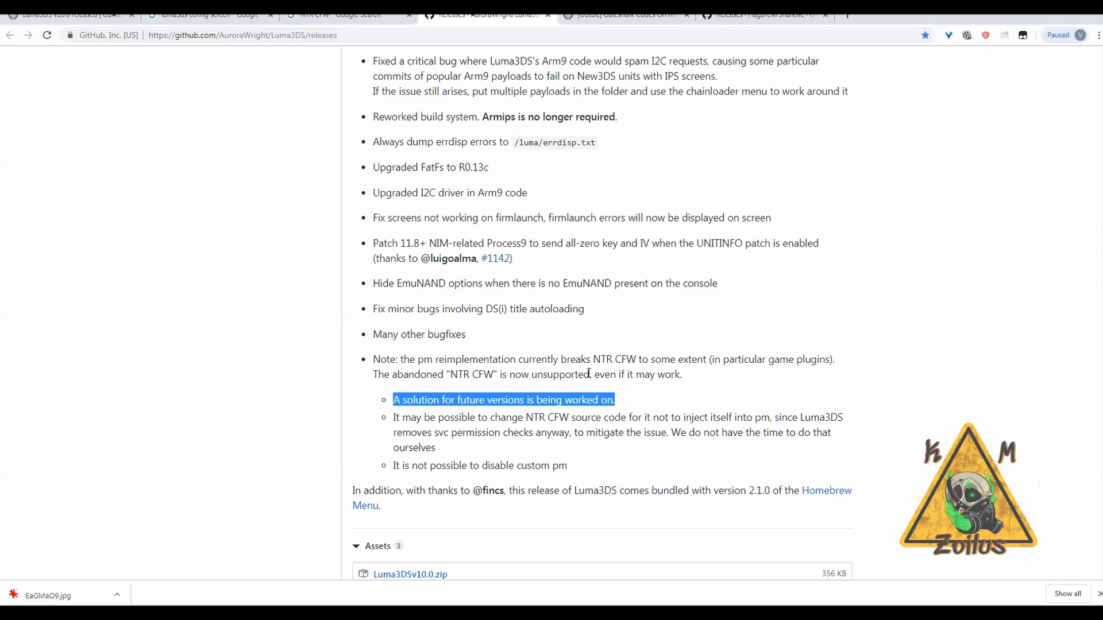
{"action": "left_click", "coordinate": [317, 14]}
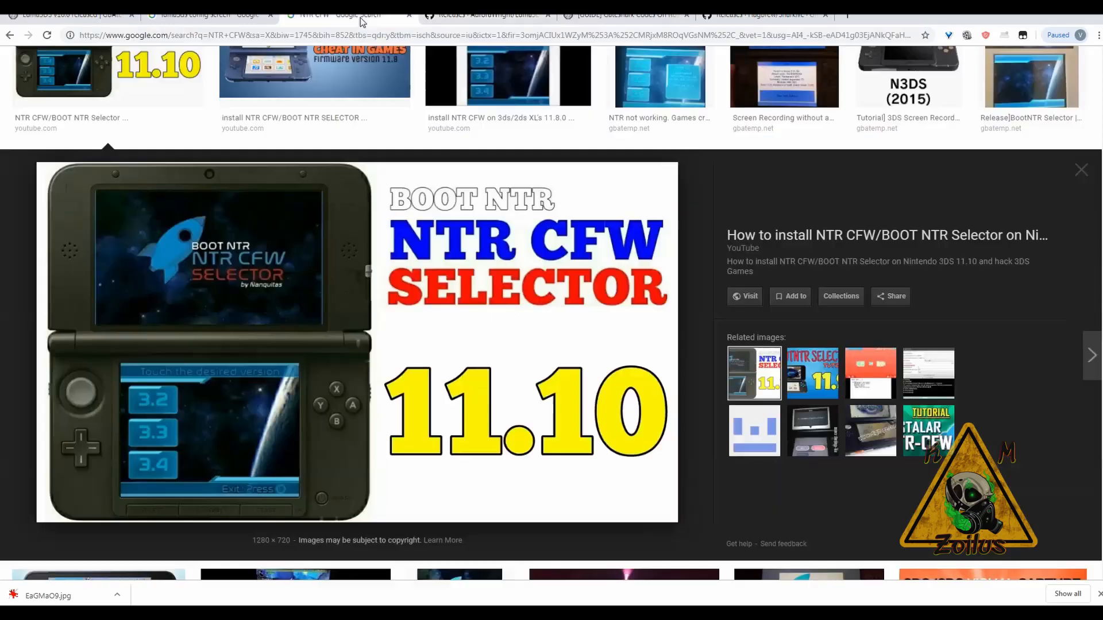
{"action": "mouse_move", "coordinate": [324, 250]}
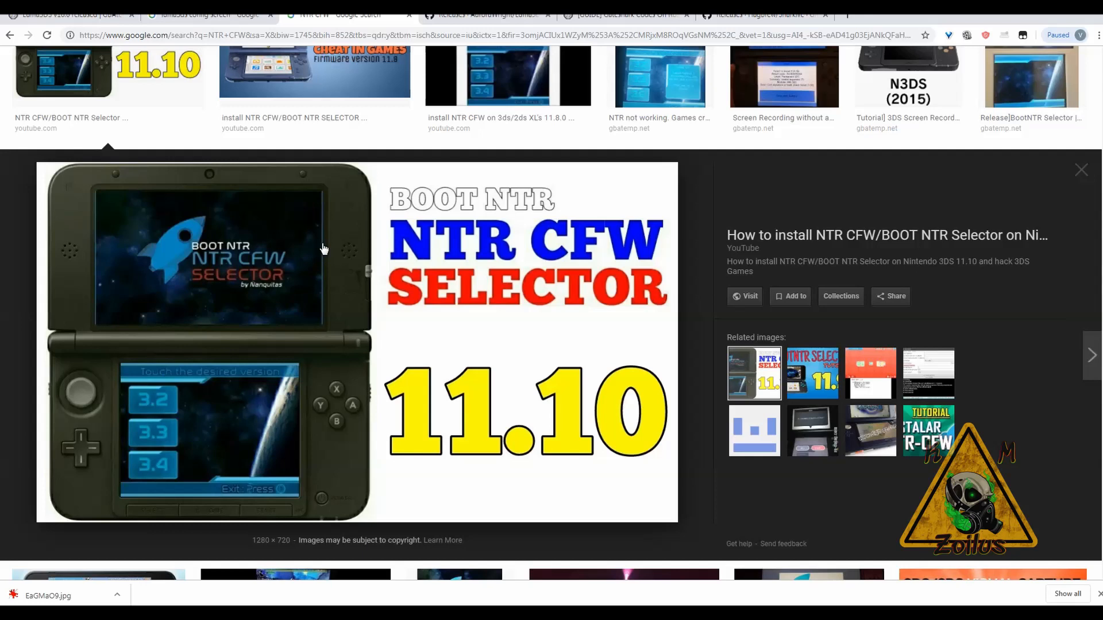
{"action": "mouse_move", "coordinate": [328, 263]}
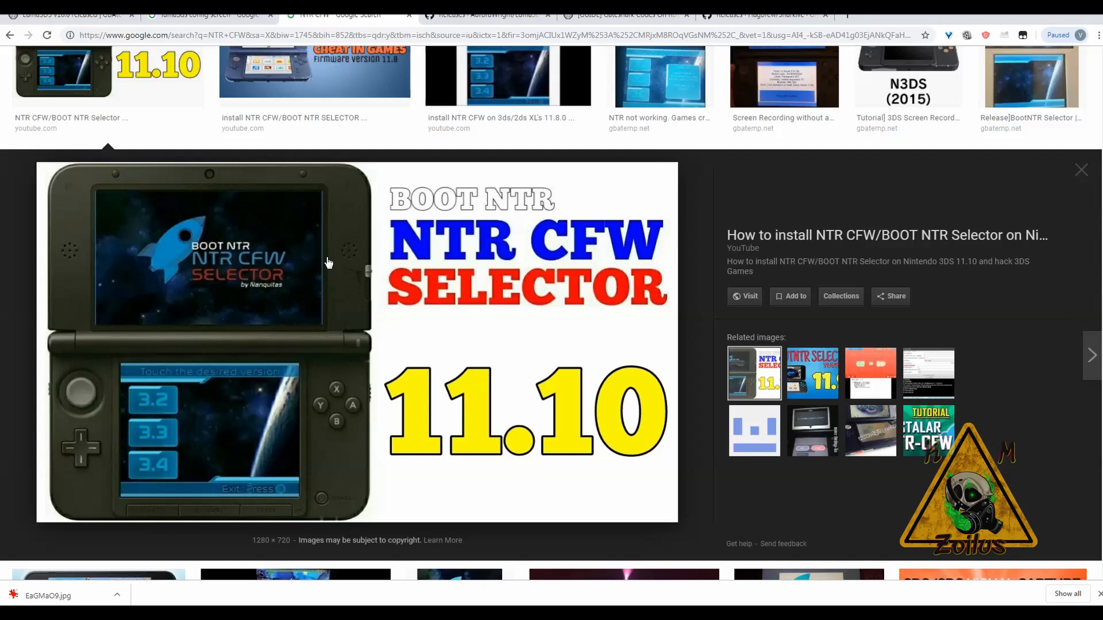
{"action": "mouse_move", "coordinate": [139, 245]}
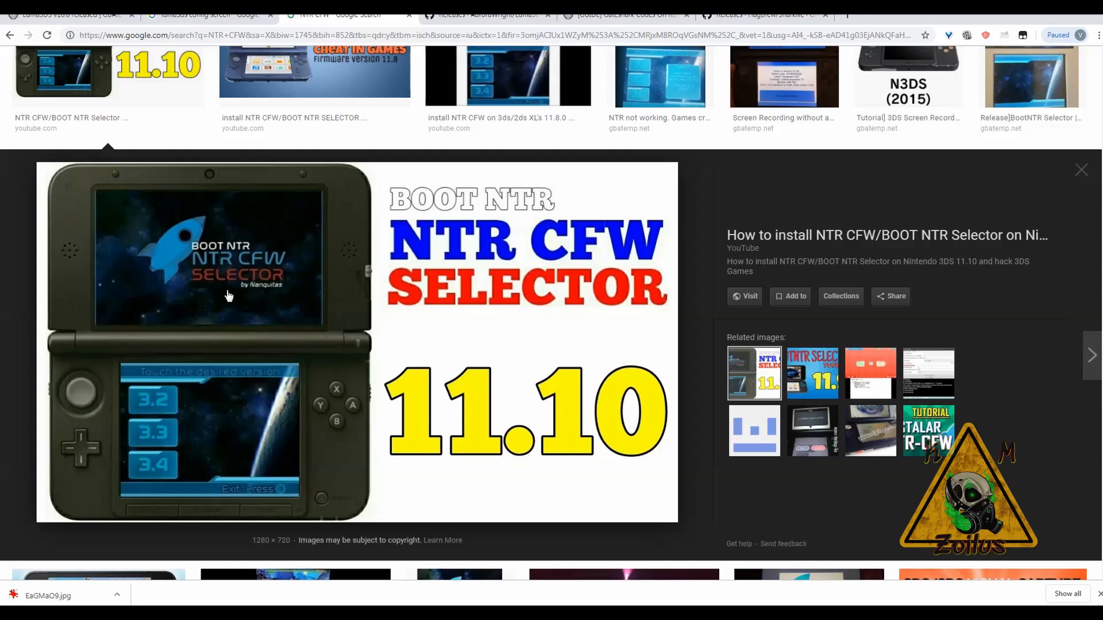
{"action": "left_click", "coordinate": [485, 14]}
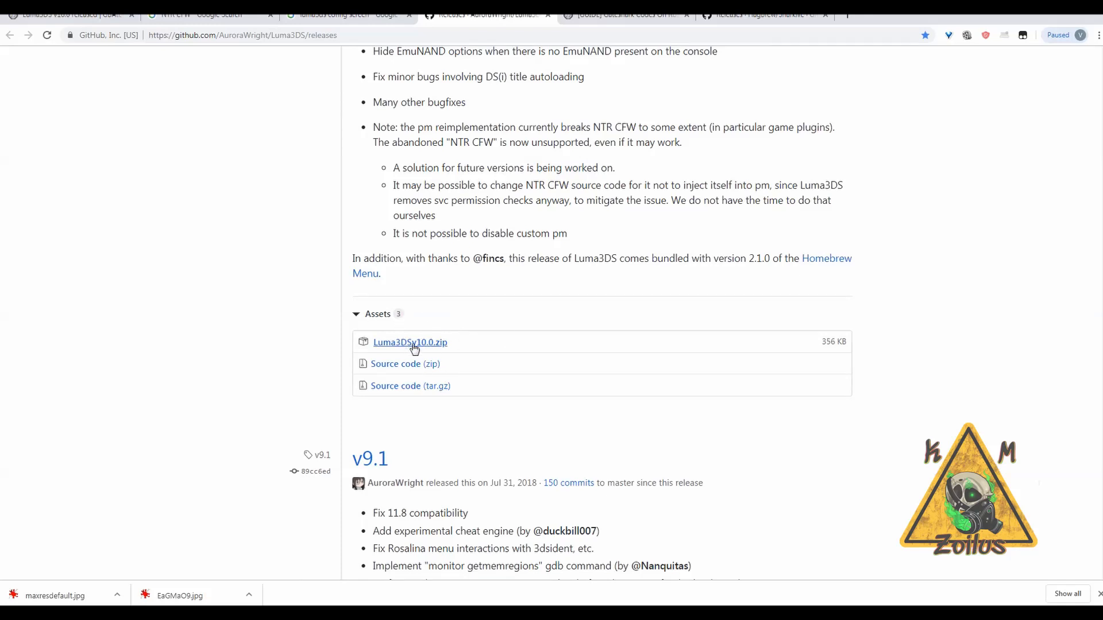
{"action": "mouse_move", "coordinate": [430, 351]}
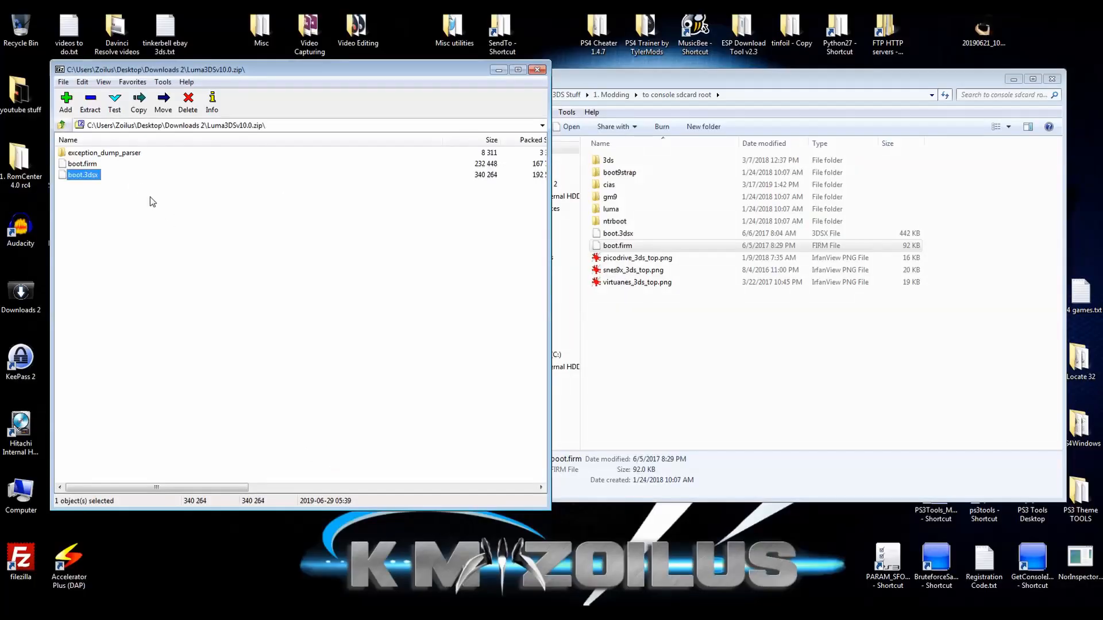
Select boot.firm and boot.3dsx in the Luma3DS archive and bring the SD card root folder forward.
{"action": "left_click", "coordinate": [158, 211]}
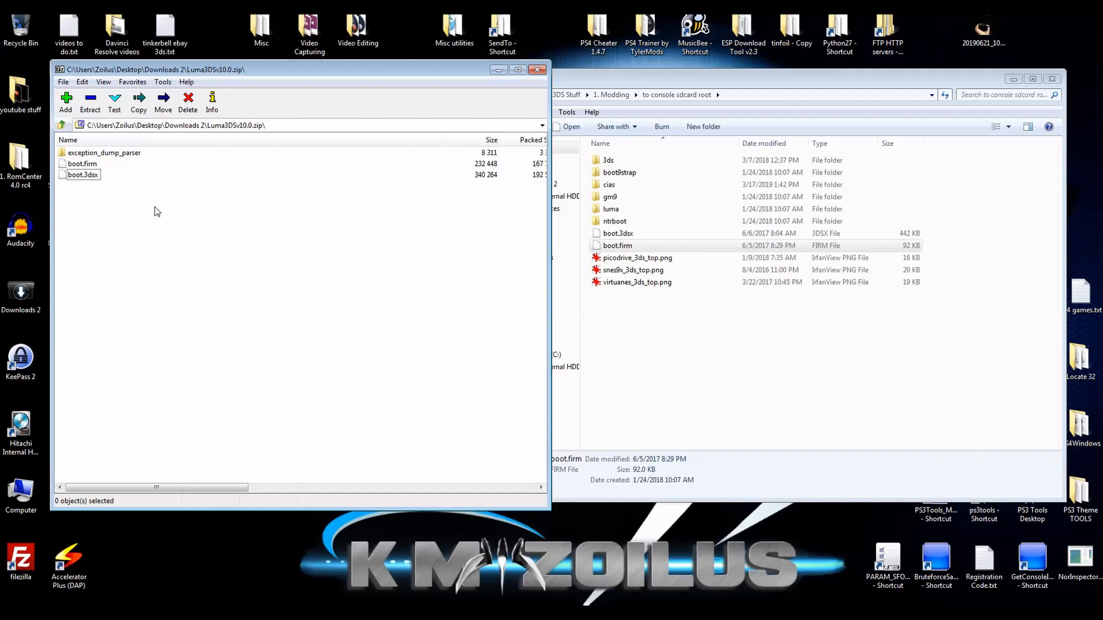
{"action": "mouse_move", "coordinate": [168, 214]}
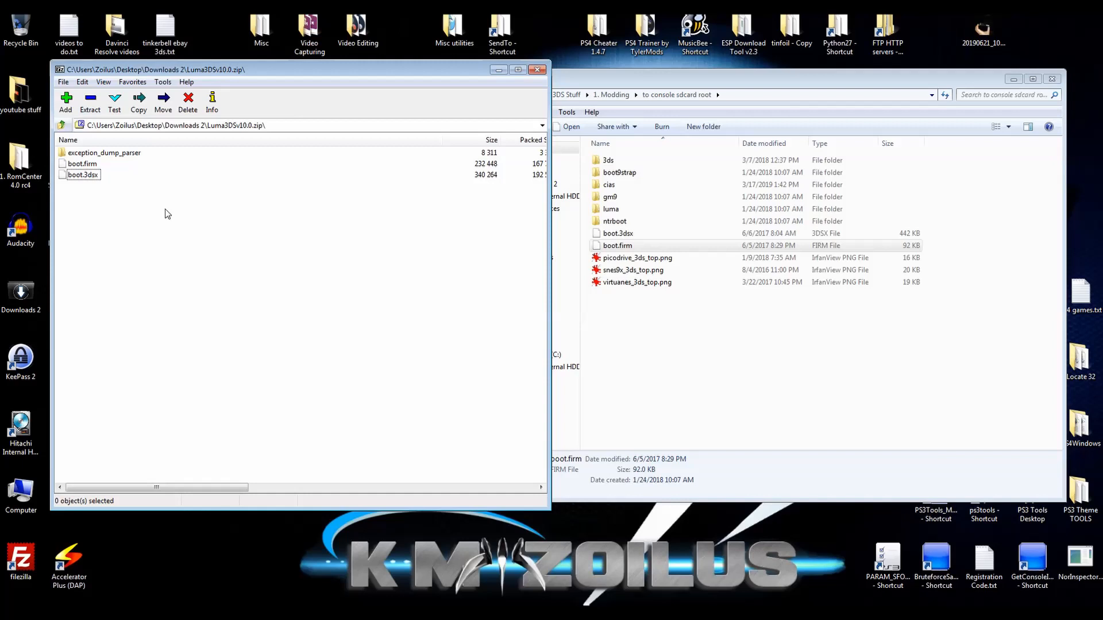
{"action": "left_click", "coordinate": [617, 246]}
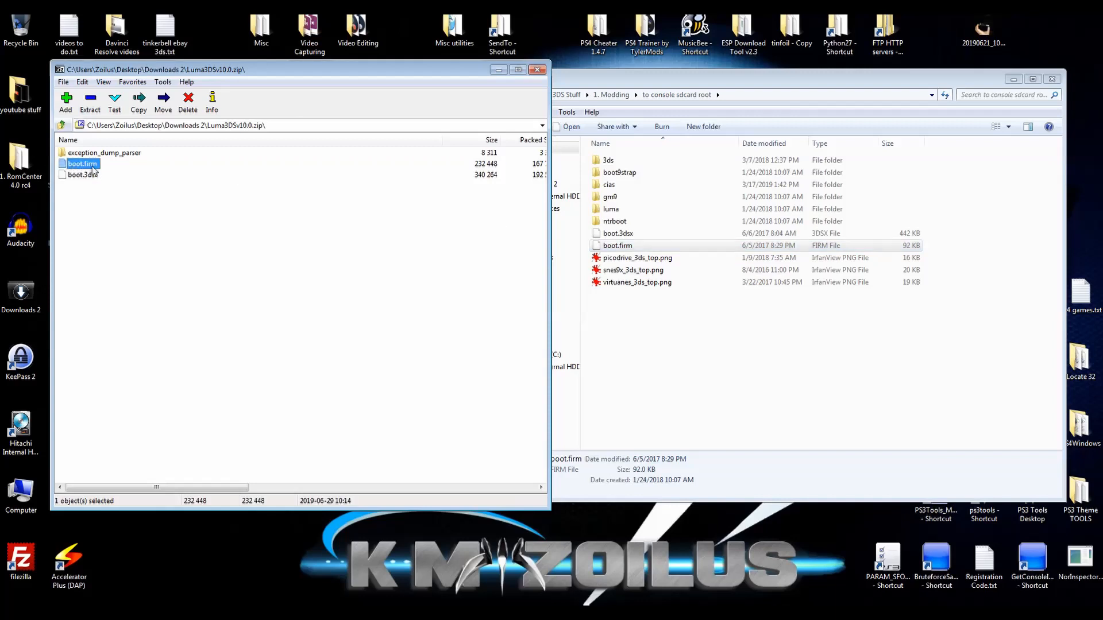
{"action": "mouse_move", "coordinate": [117, 162]}
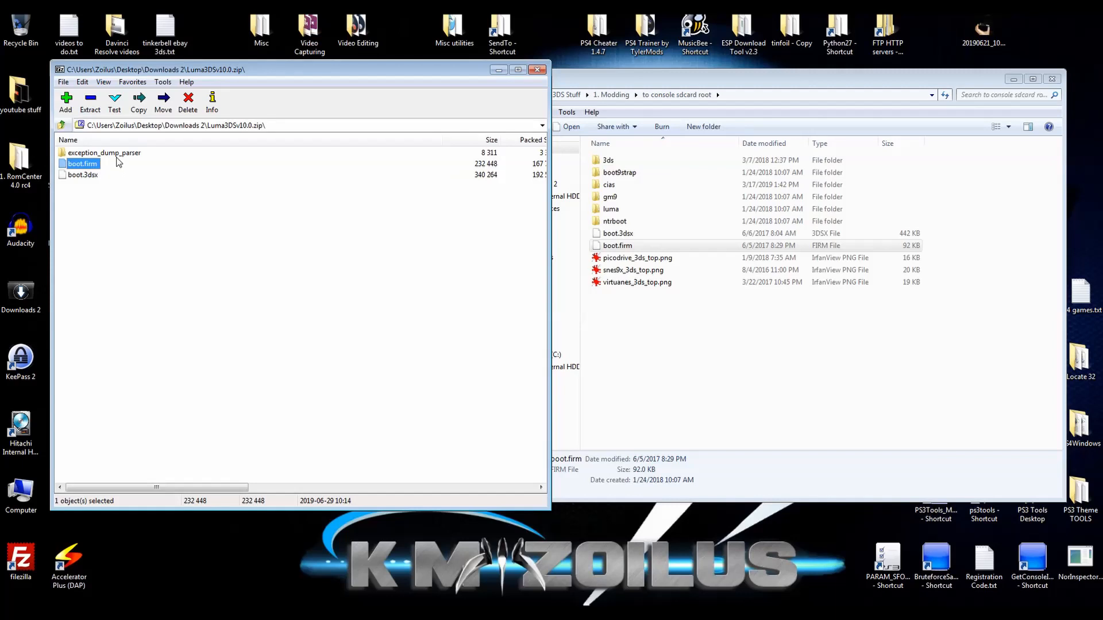
{"action": "left_click", "coordinate": [105, 153]}
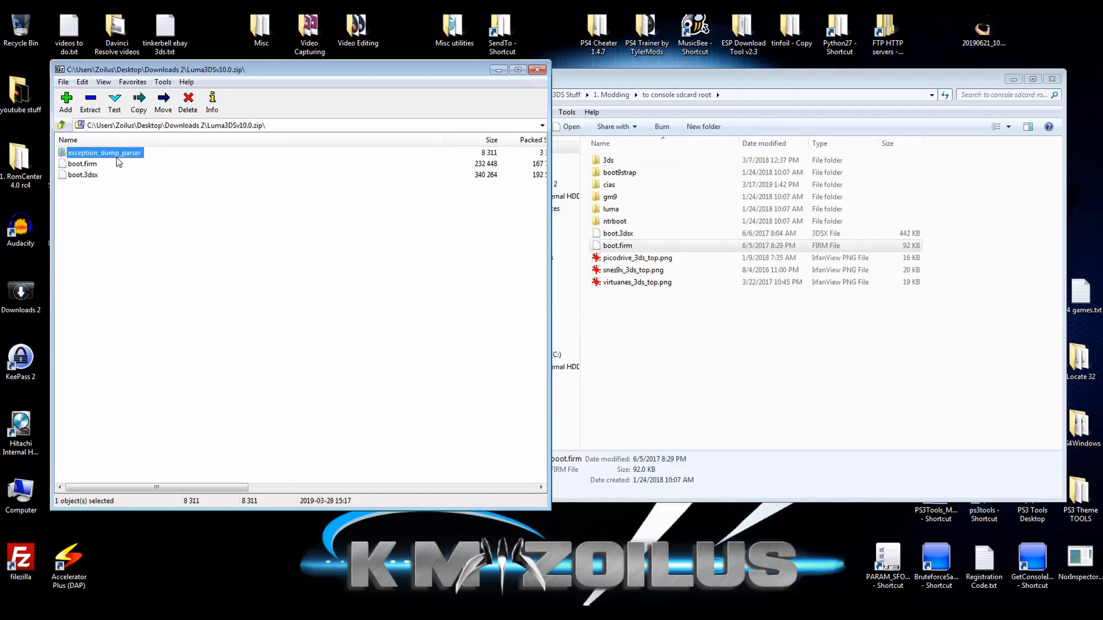
{"action": "left_click", "coordinate": [82, 175]}
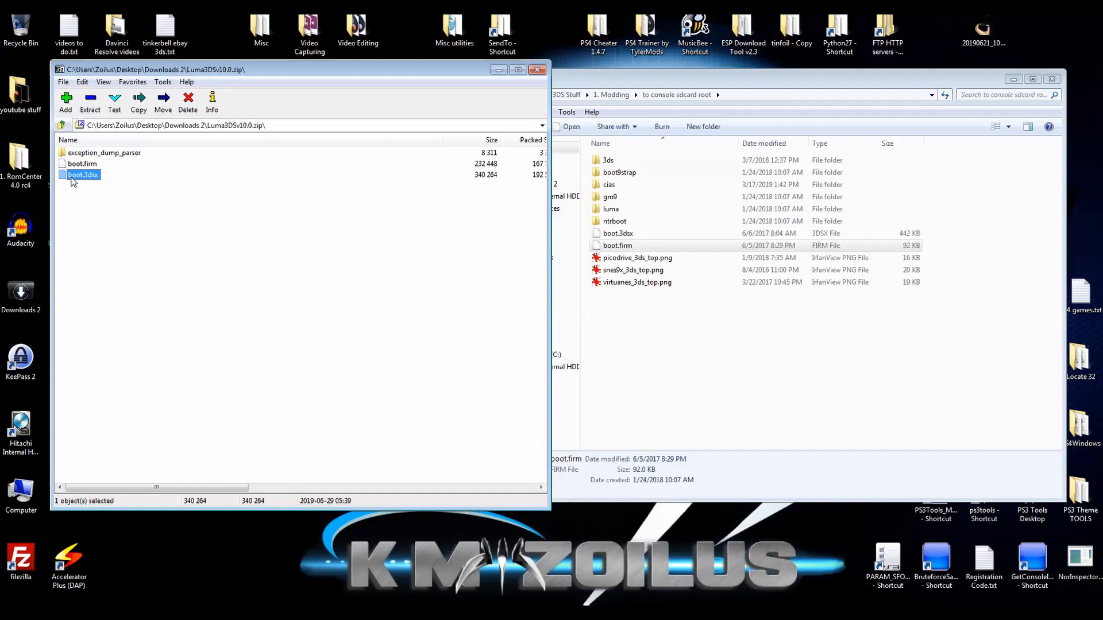
{"action": "mouse_move", "coordinate": [90, 184]}
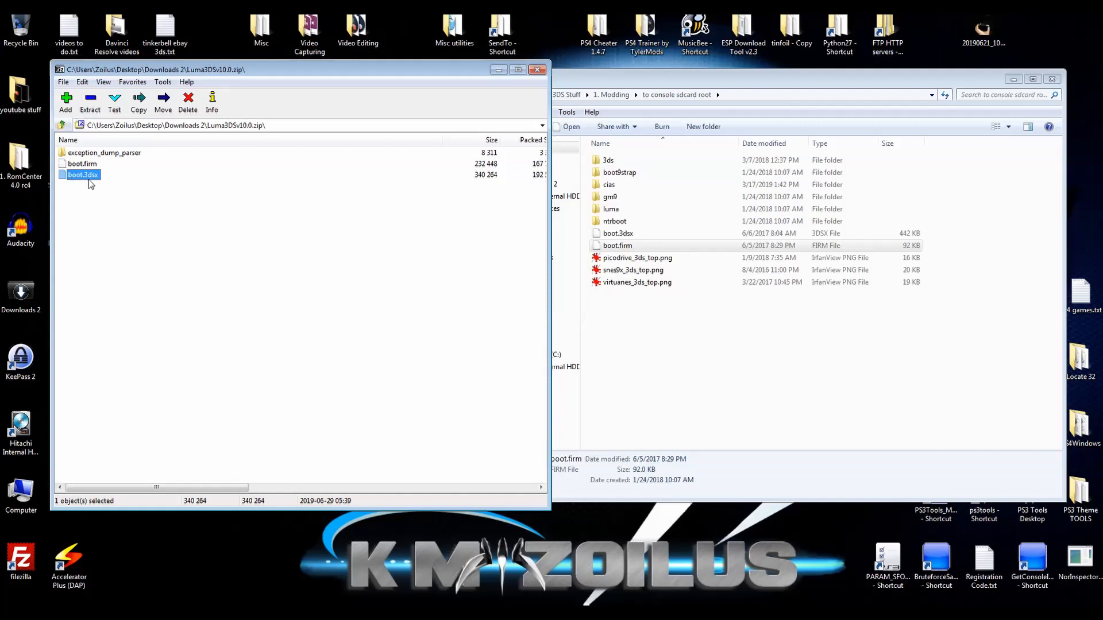
{"action": "mouse_move", "coordinate": [124, 190]}
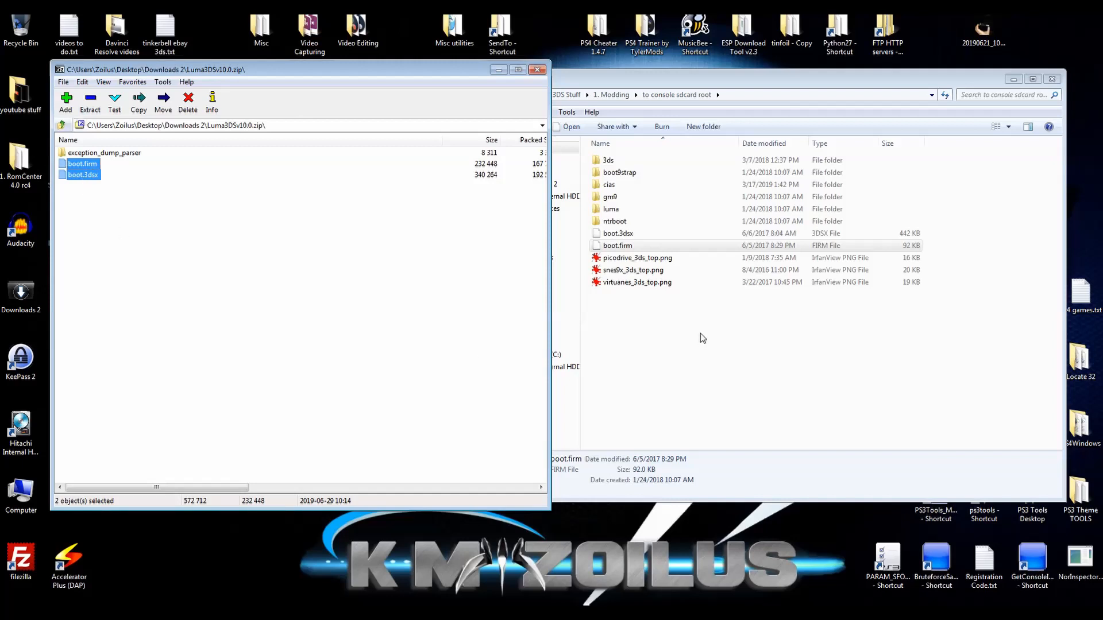
{"action": "left_click", "coordinate": [616, 233]}
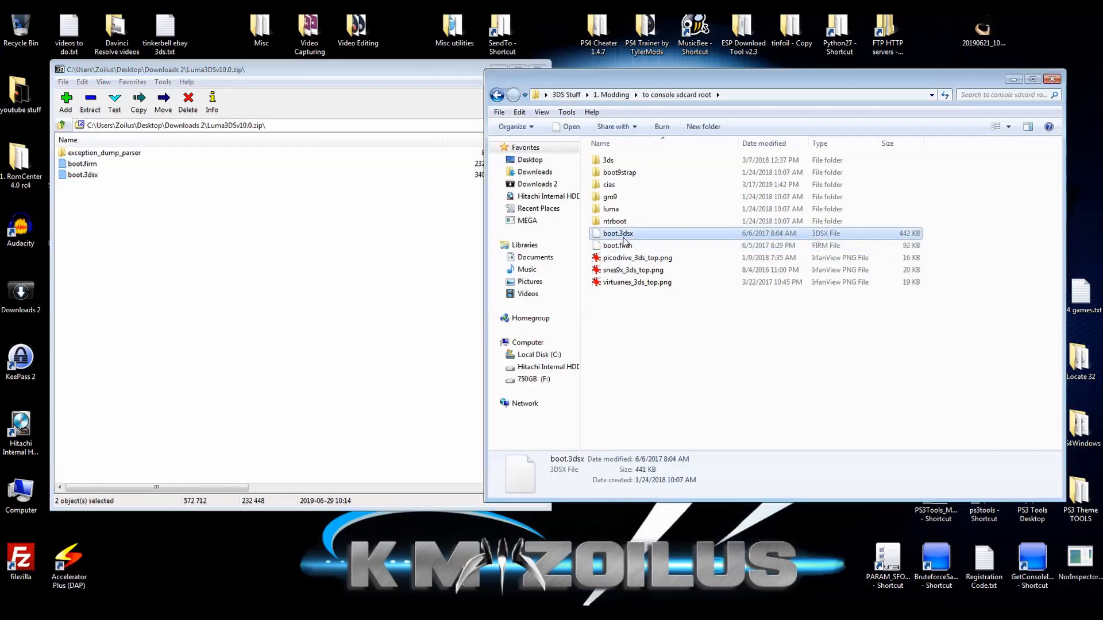
{"action": "mouse_move", "coordinate": [622, 241]}
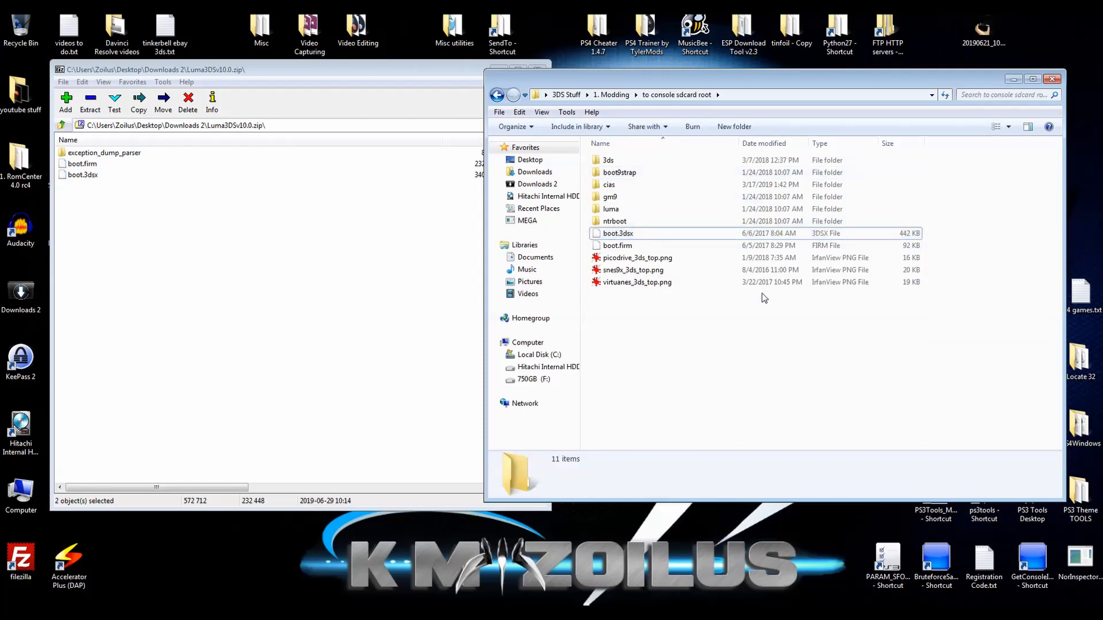
{"action": "mouse_move", "coordinate": [700, 345]}
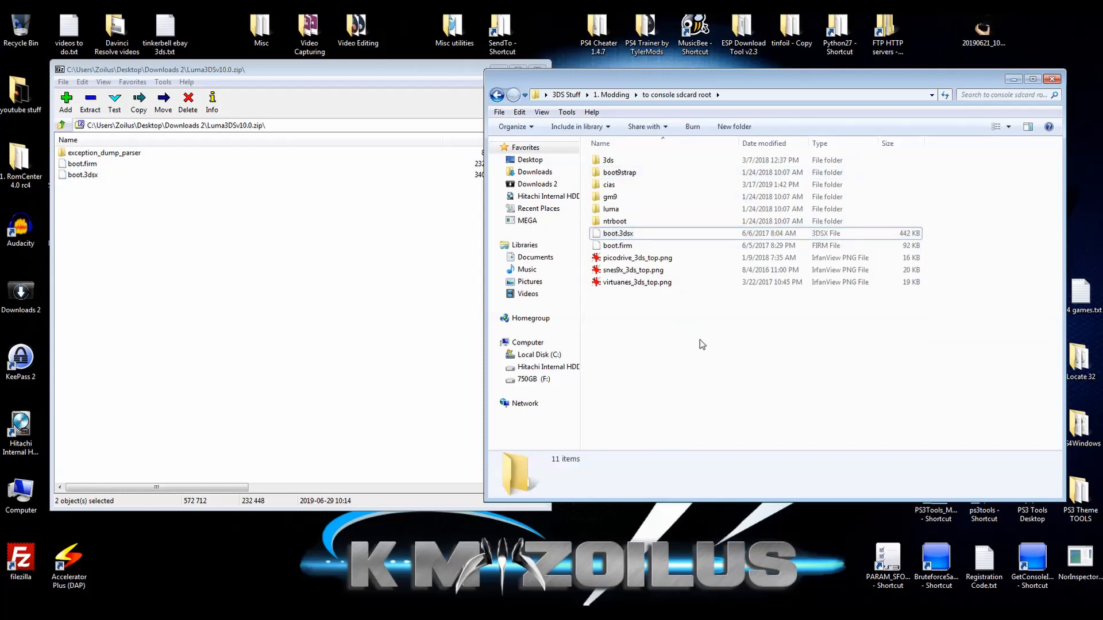